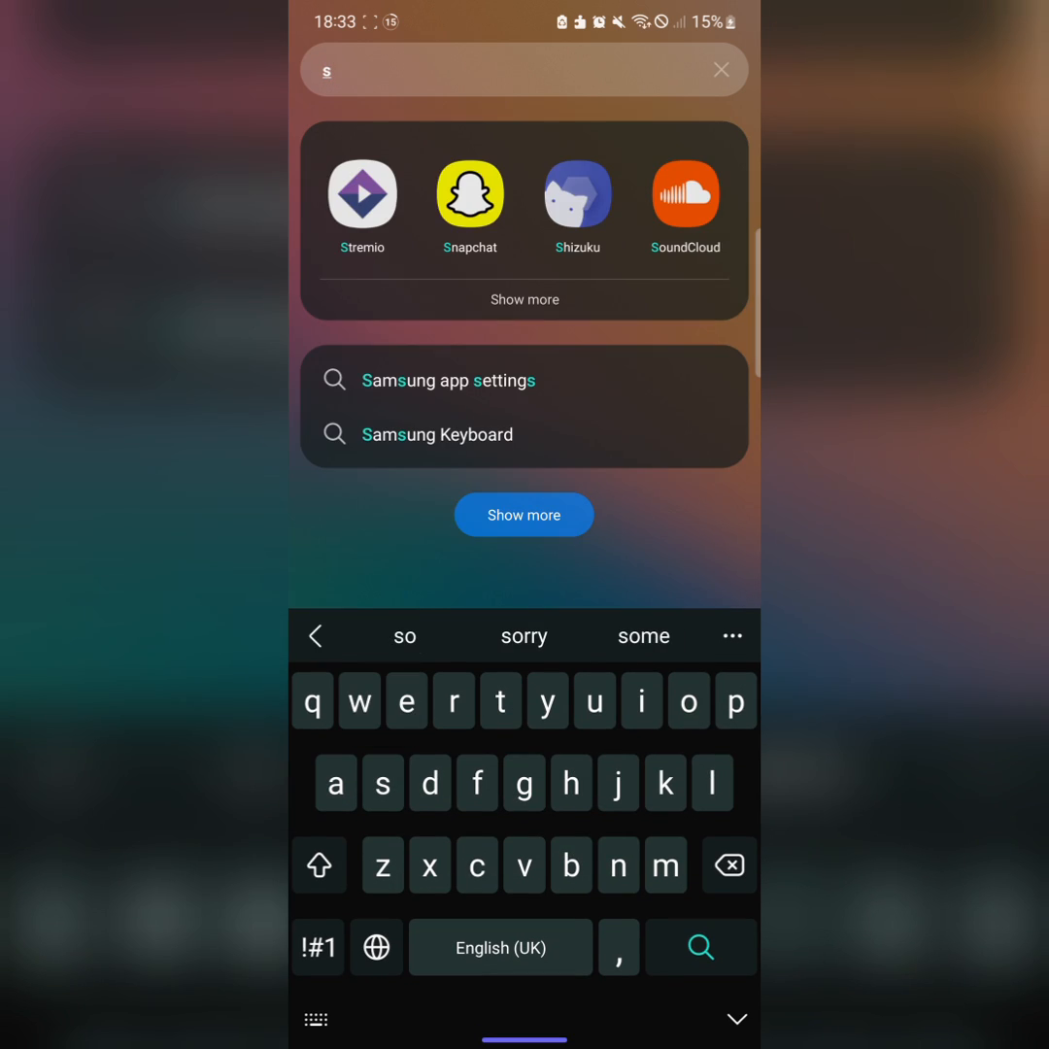
# Step: Launch Shizuku and view its running status with one authorized application
pyautogui.click(577, 194)
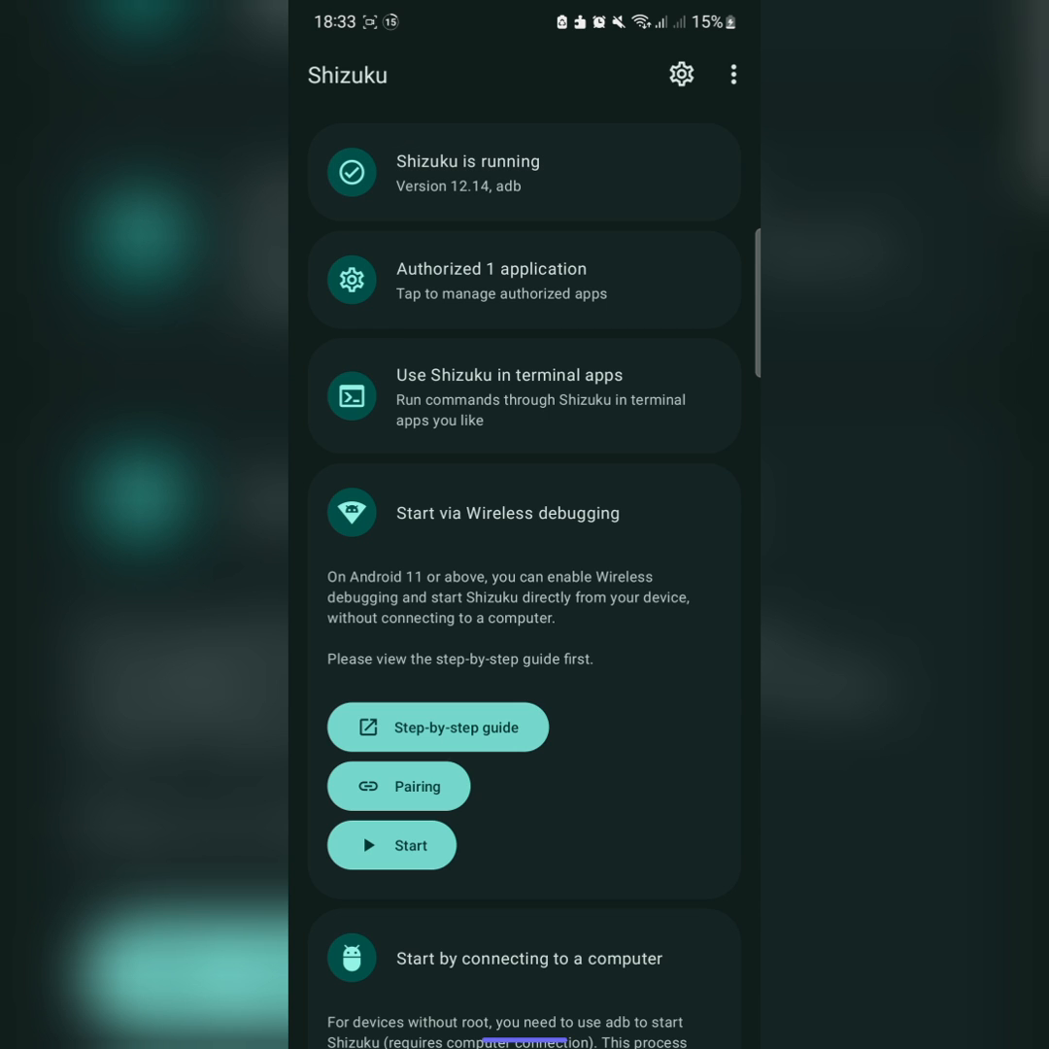
pyautogui.click(523, 280)
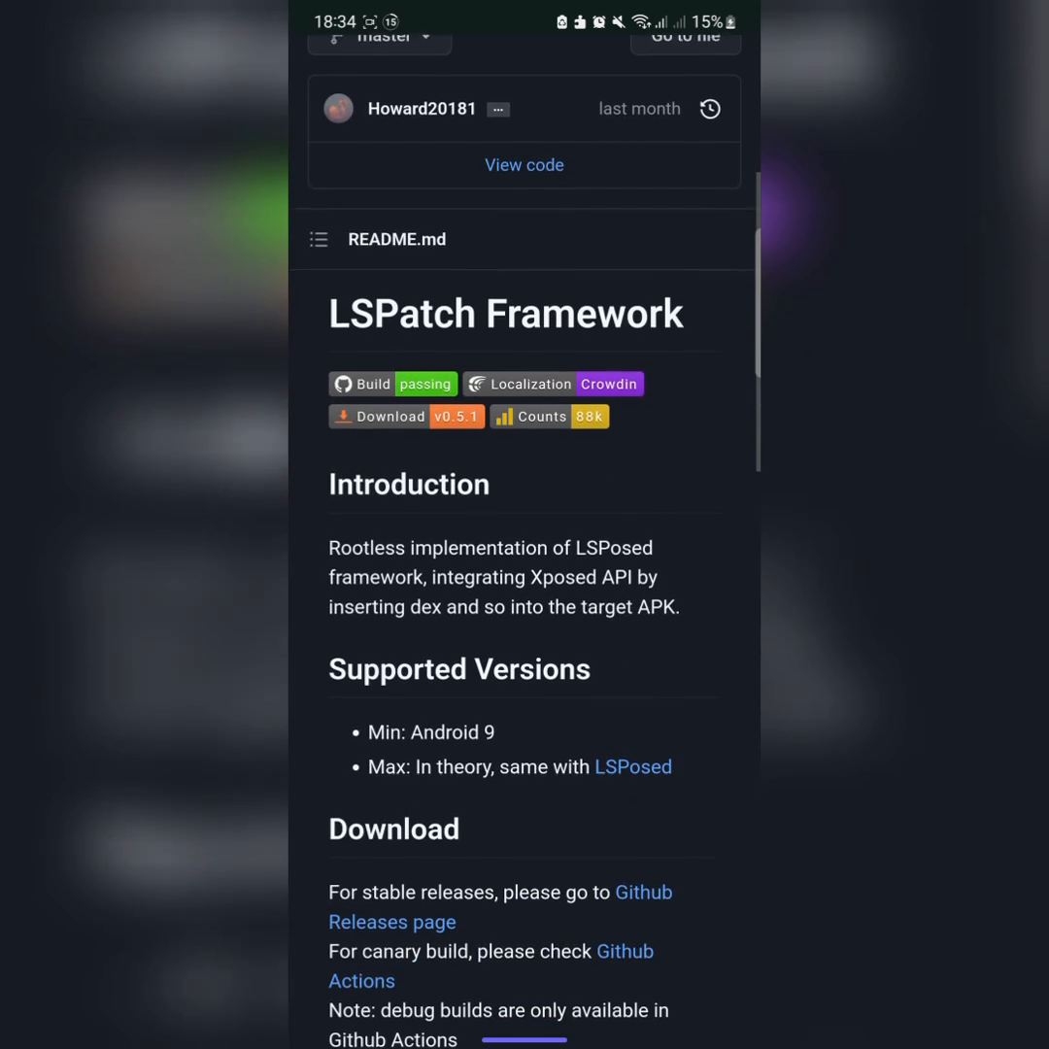
# Step: Scroll the LSPatch README and open the latest 0.5.1 release
pyautogui.scroll(-3)
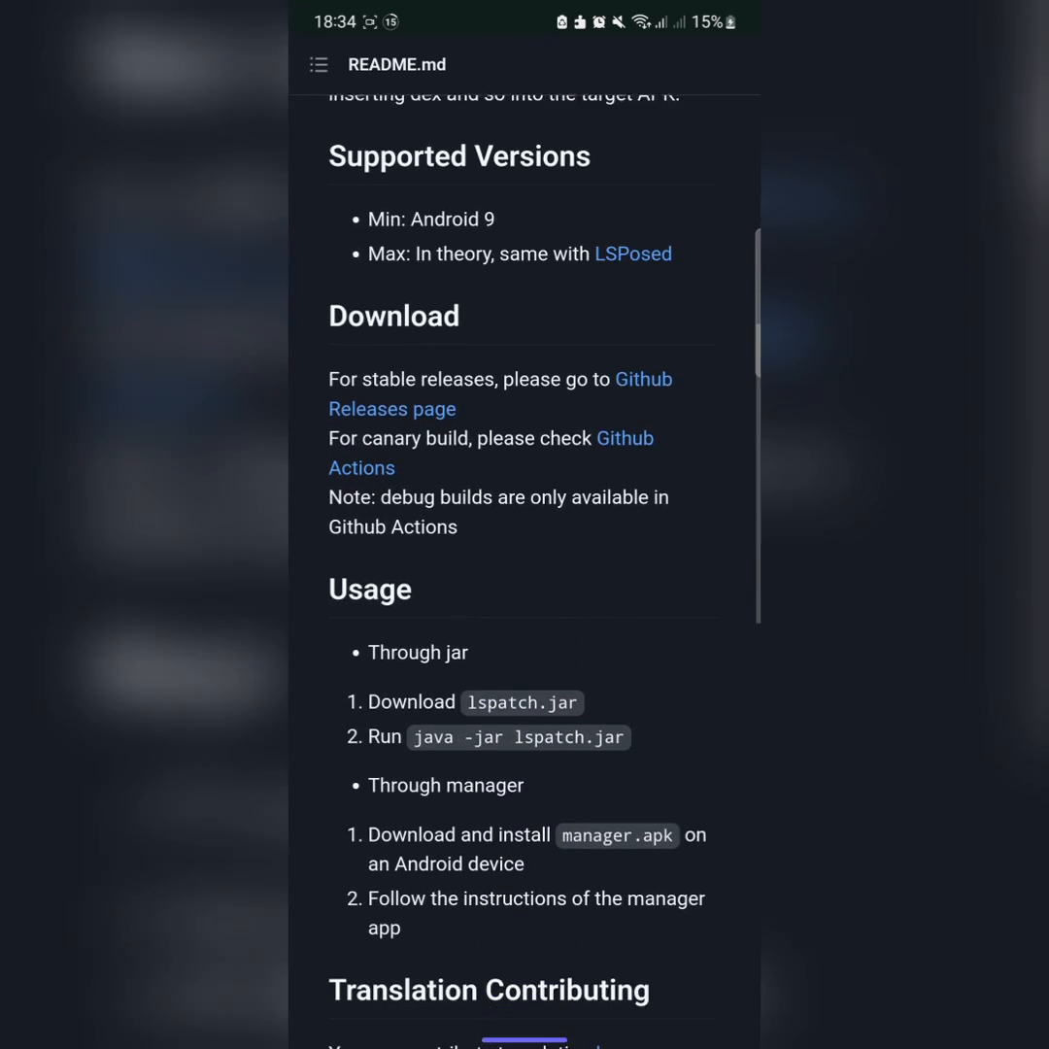
pyautogui.scroll(-3)
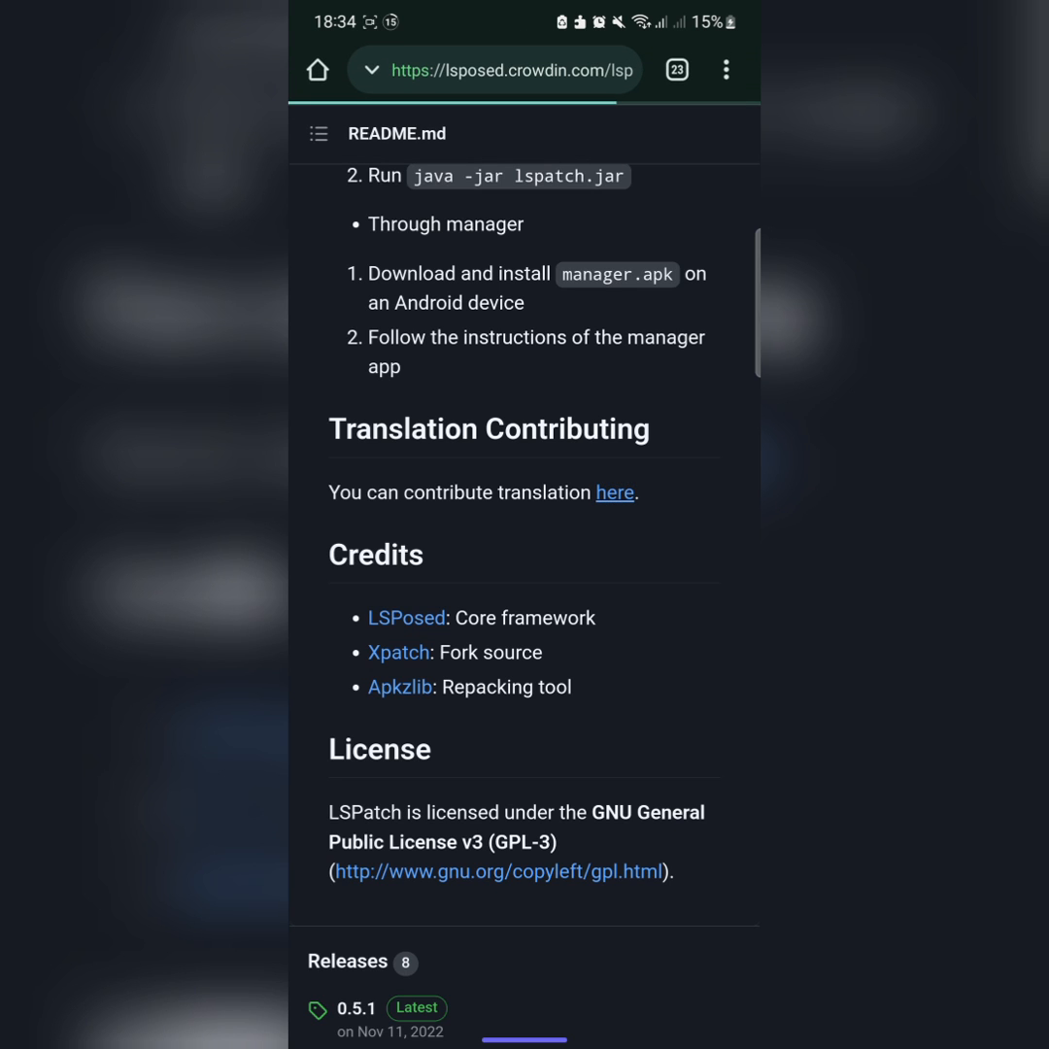
pyautogui.click(406, 618)
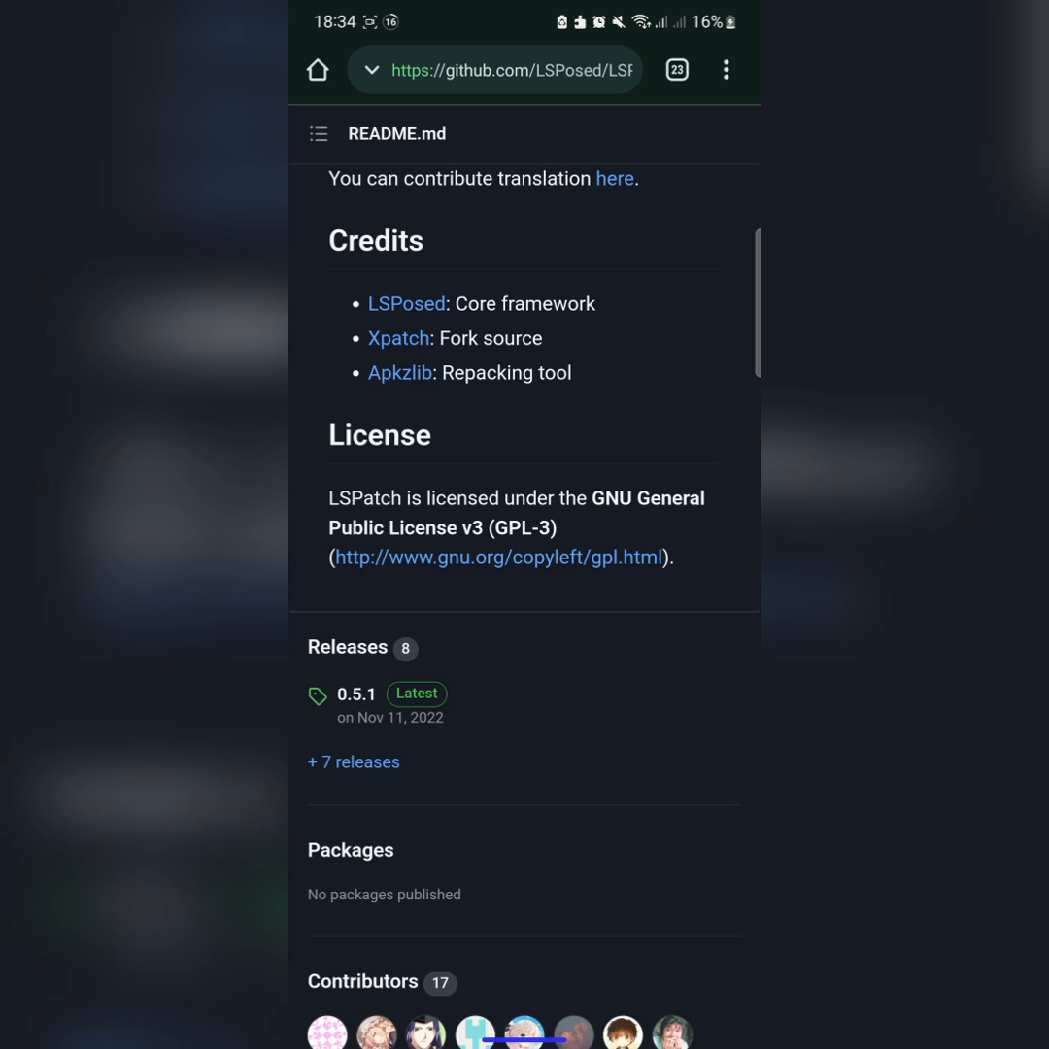
pyautogui.click(356, 694)
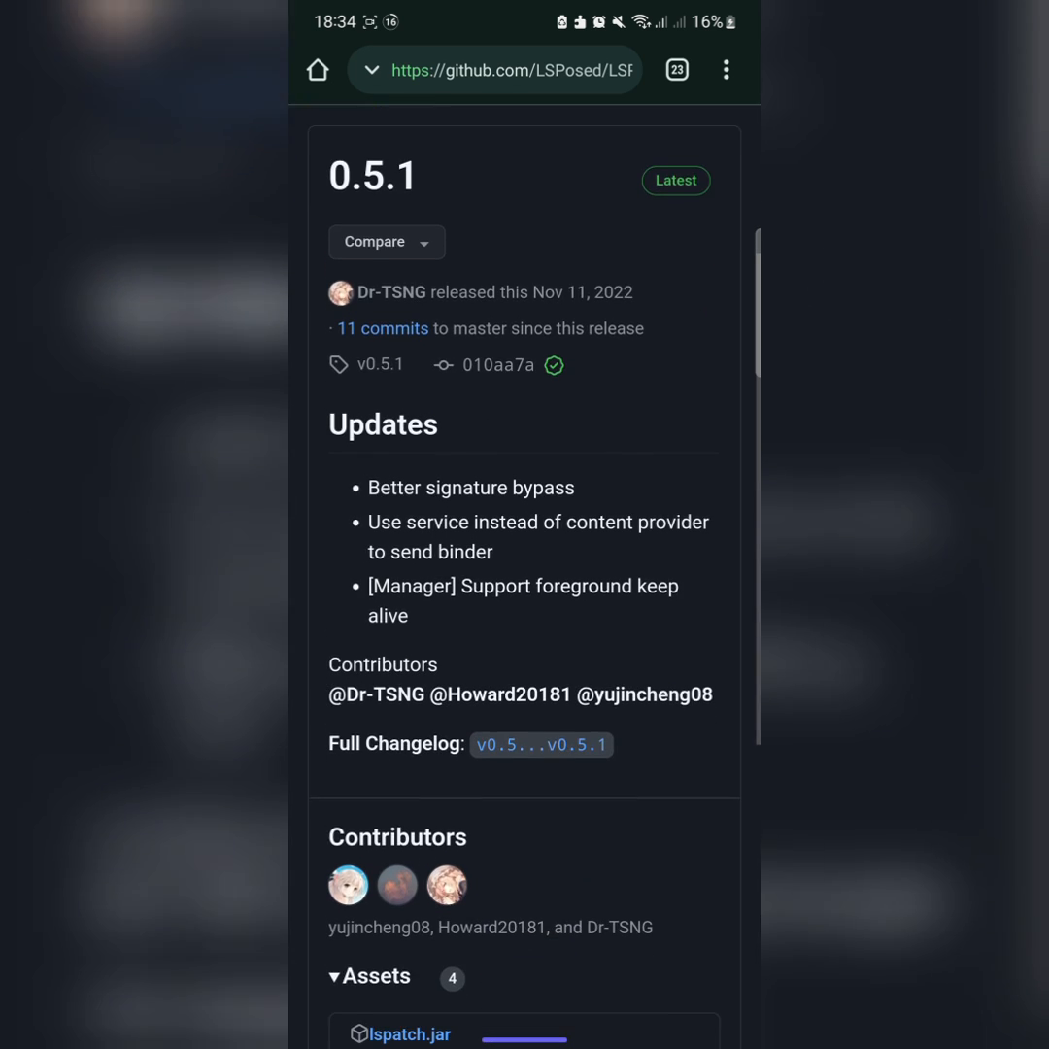
# Step: Download manager.apk from the release assets and open it to install
pyautogui.scroll(-3)
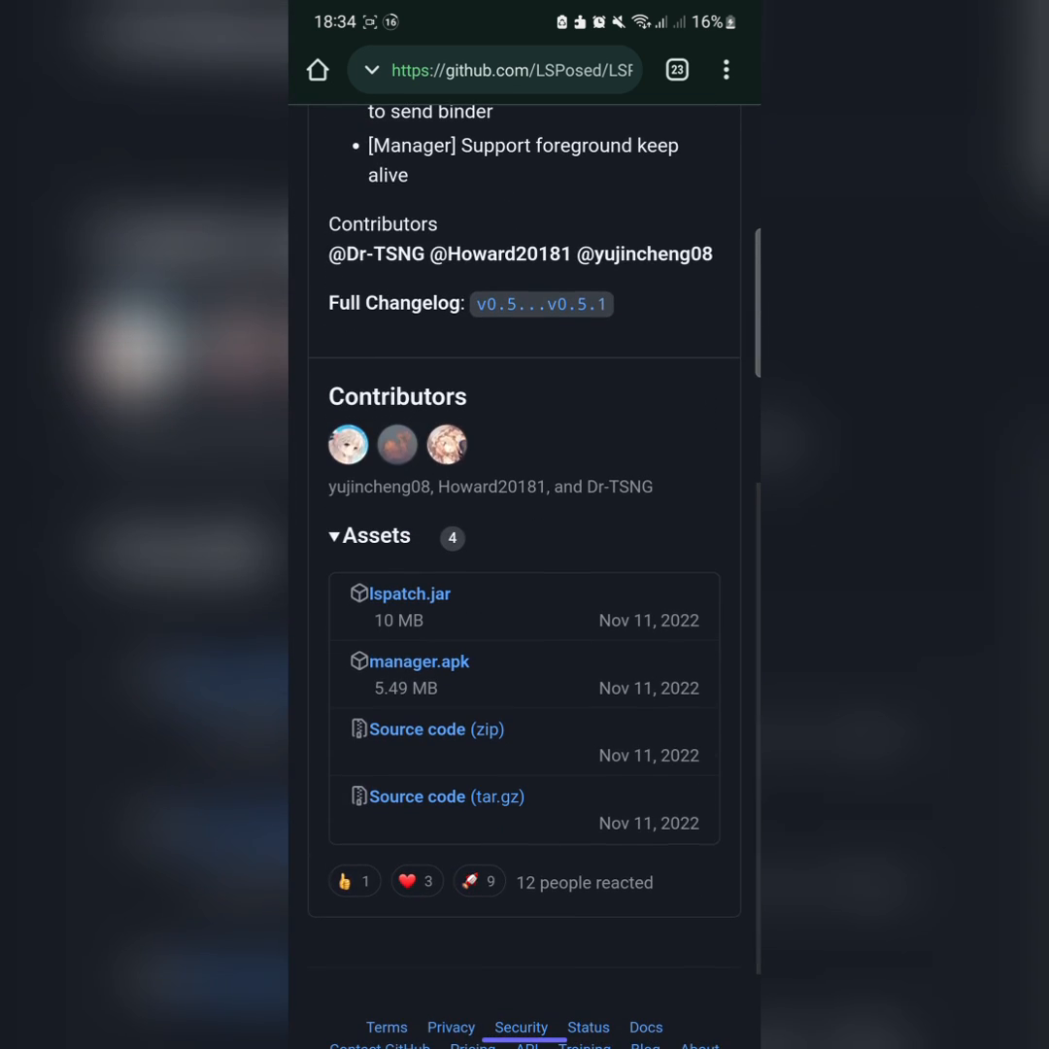
pyautogui.click(419, 661)
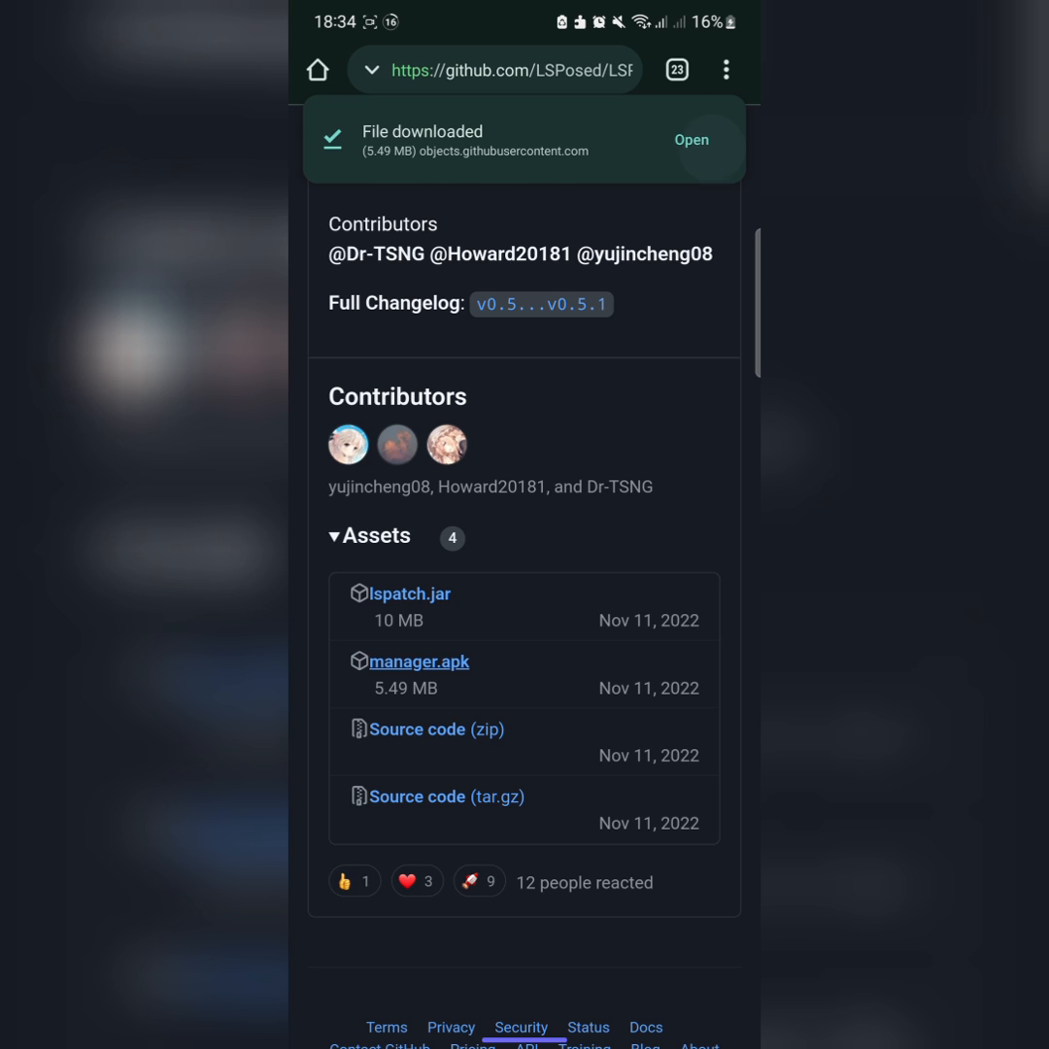
pyautogui.click(691, 140)
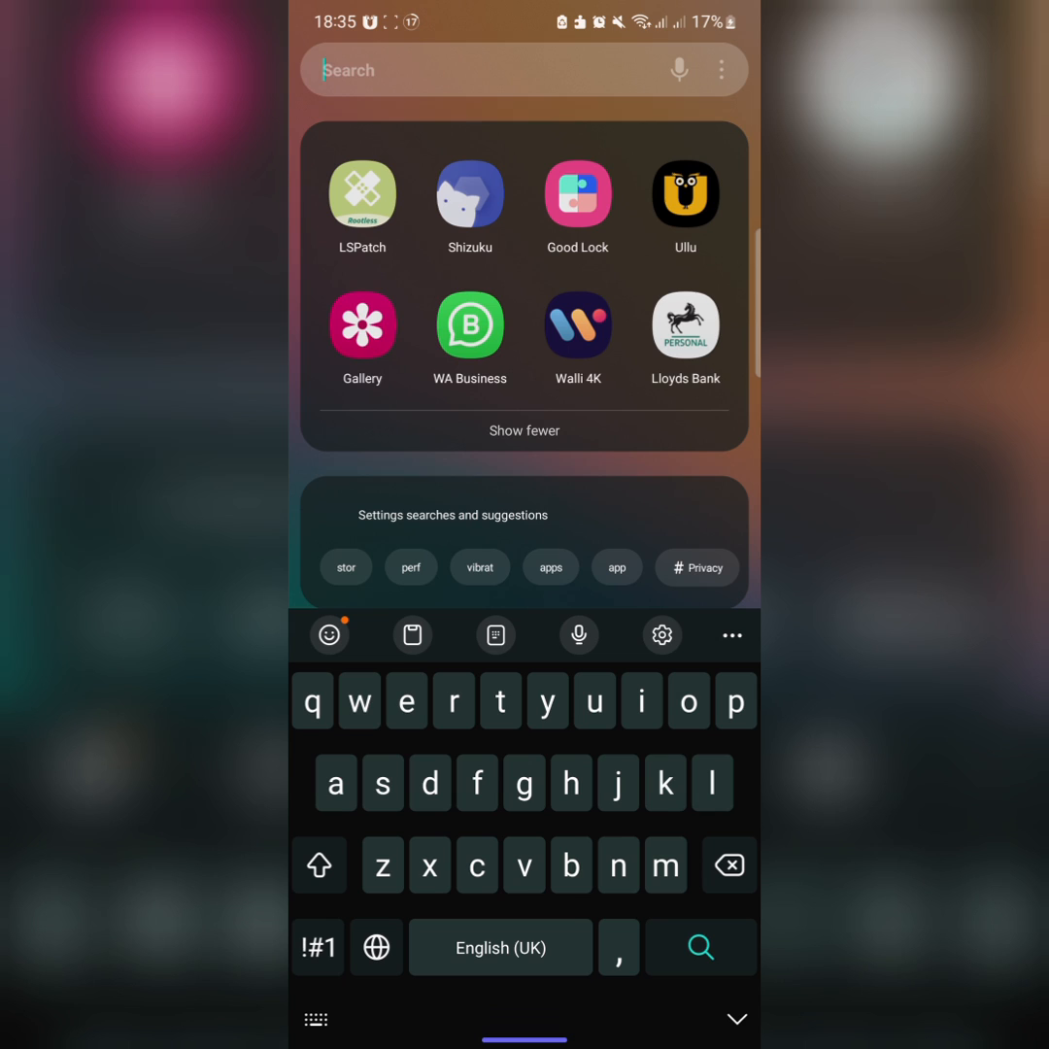
# Step: Find Shizuku in the app drawer and launch it
pyautogui.write('sh')
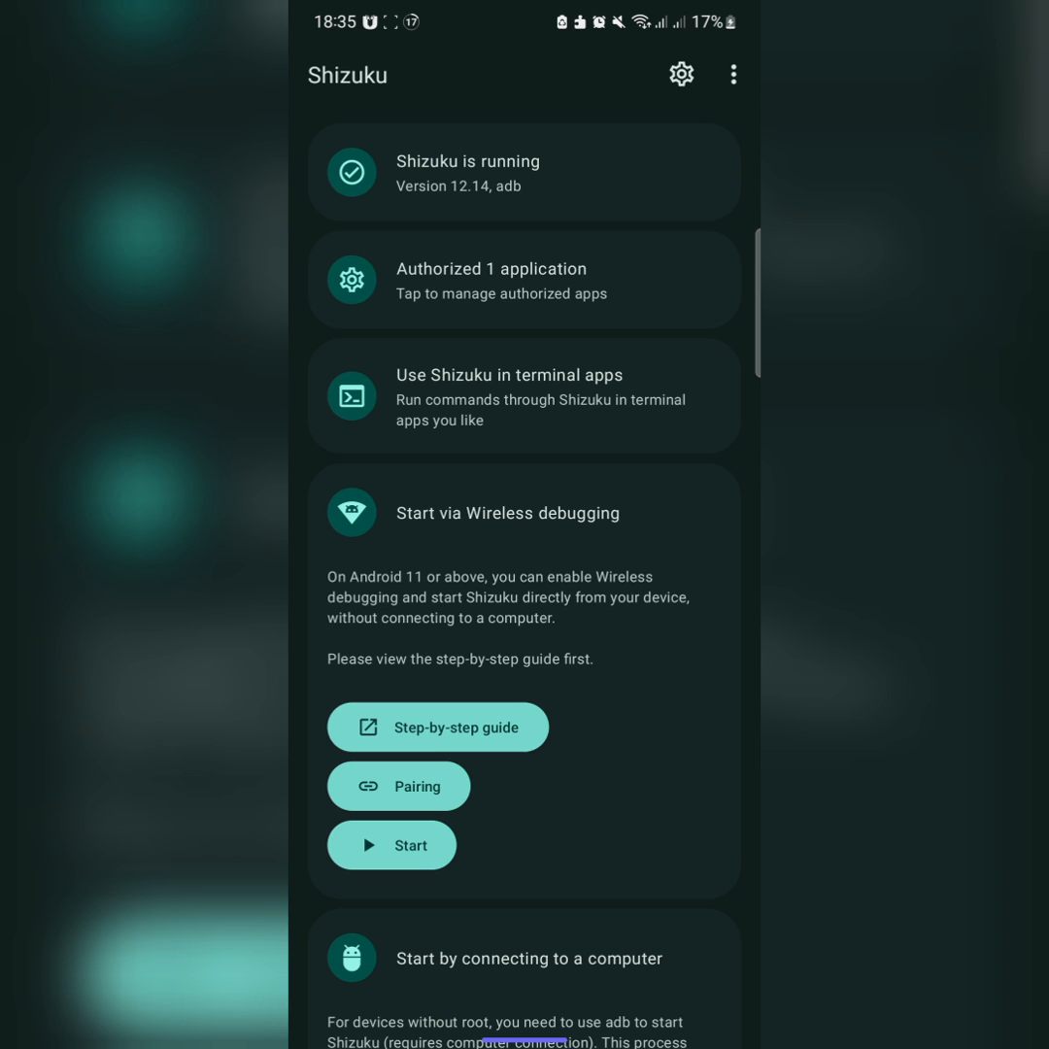
pyautogui.click(523, 280)
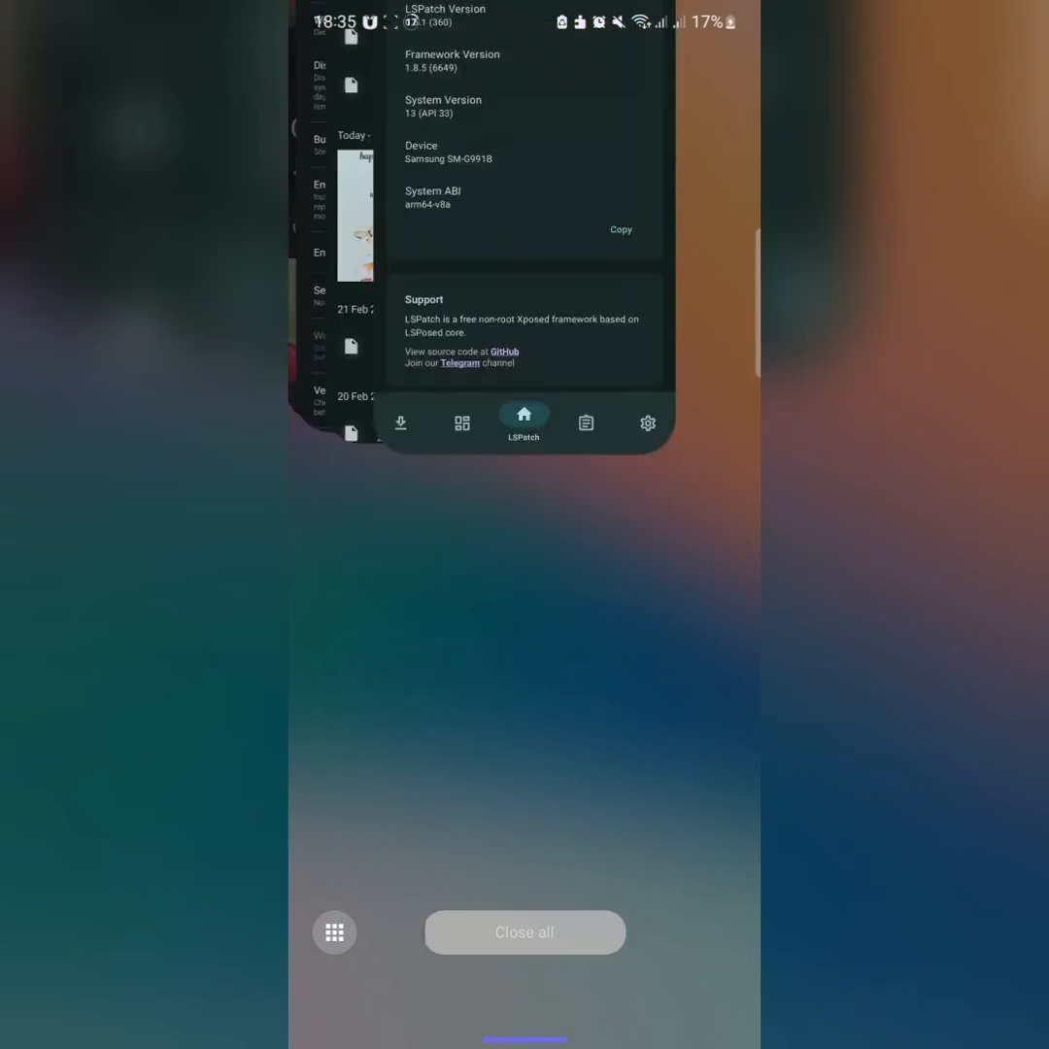
pyautogui.click(334, 931)
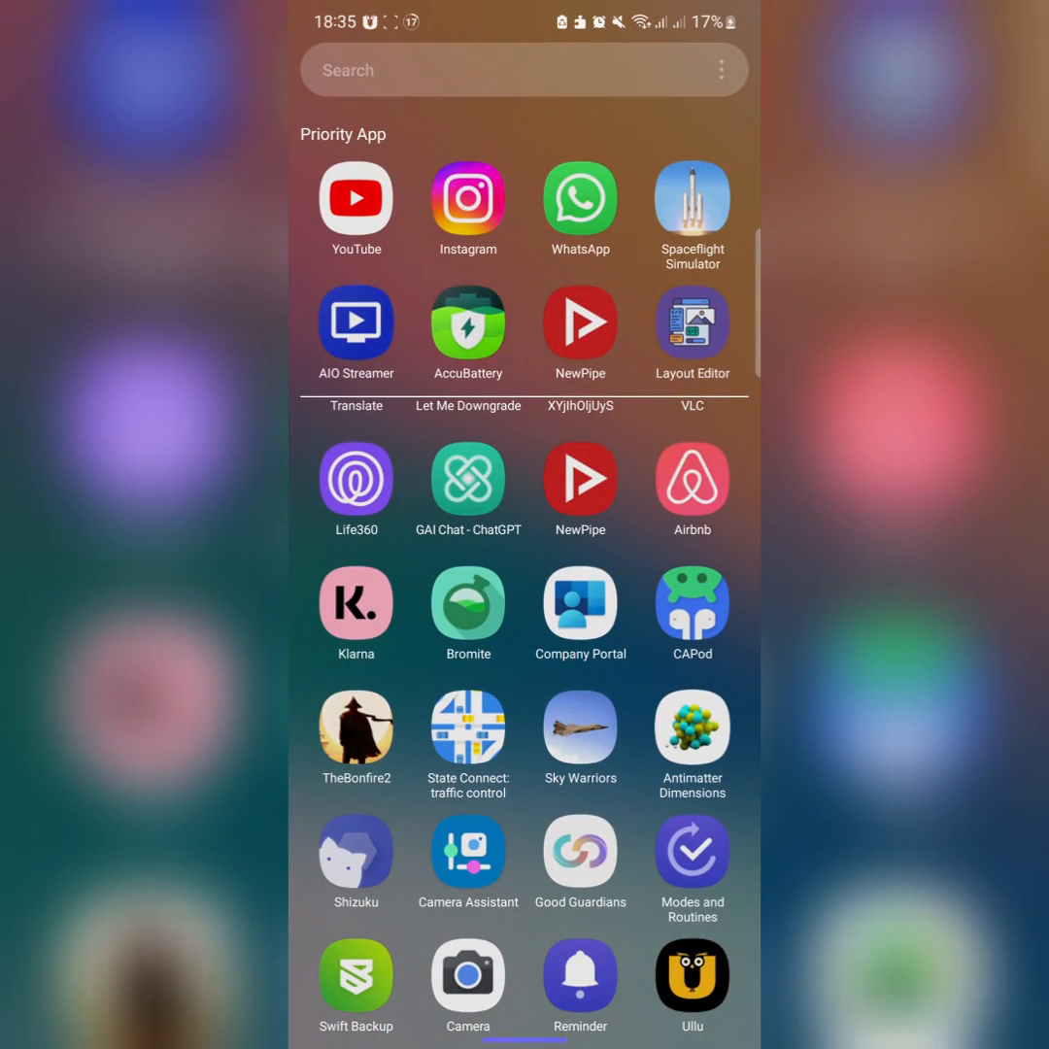
pyautogui.write('zh')
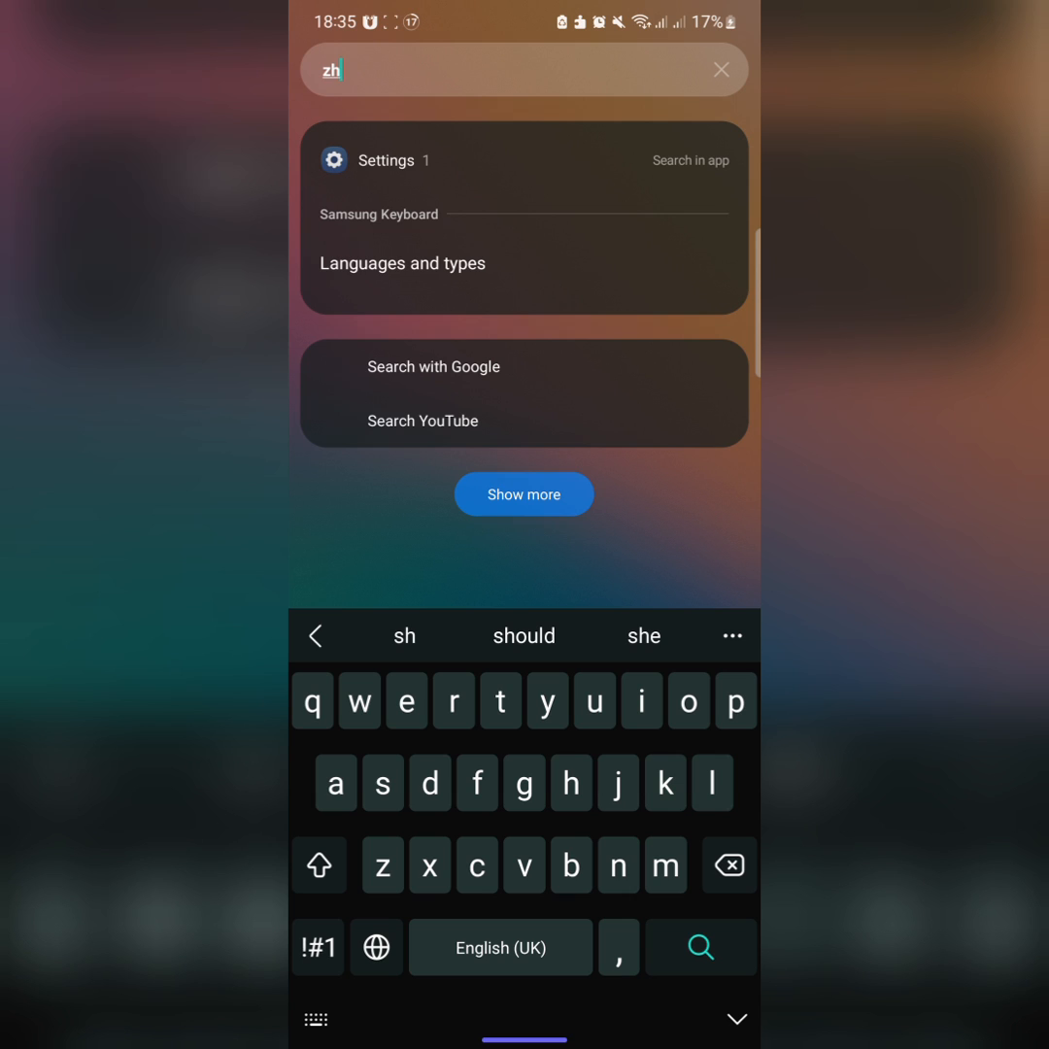
pyautogui.click(727, 864)
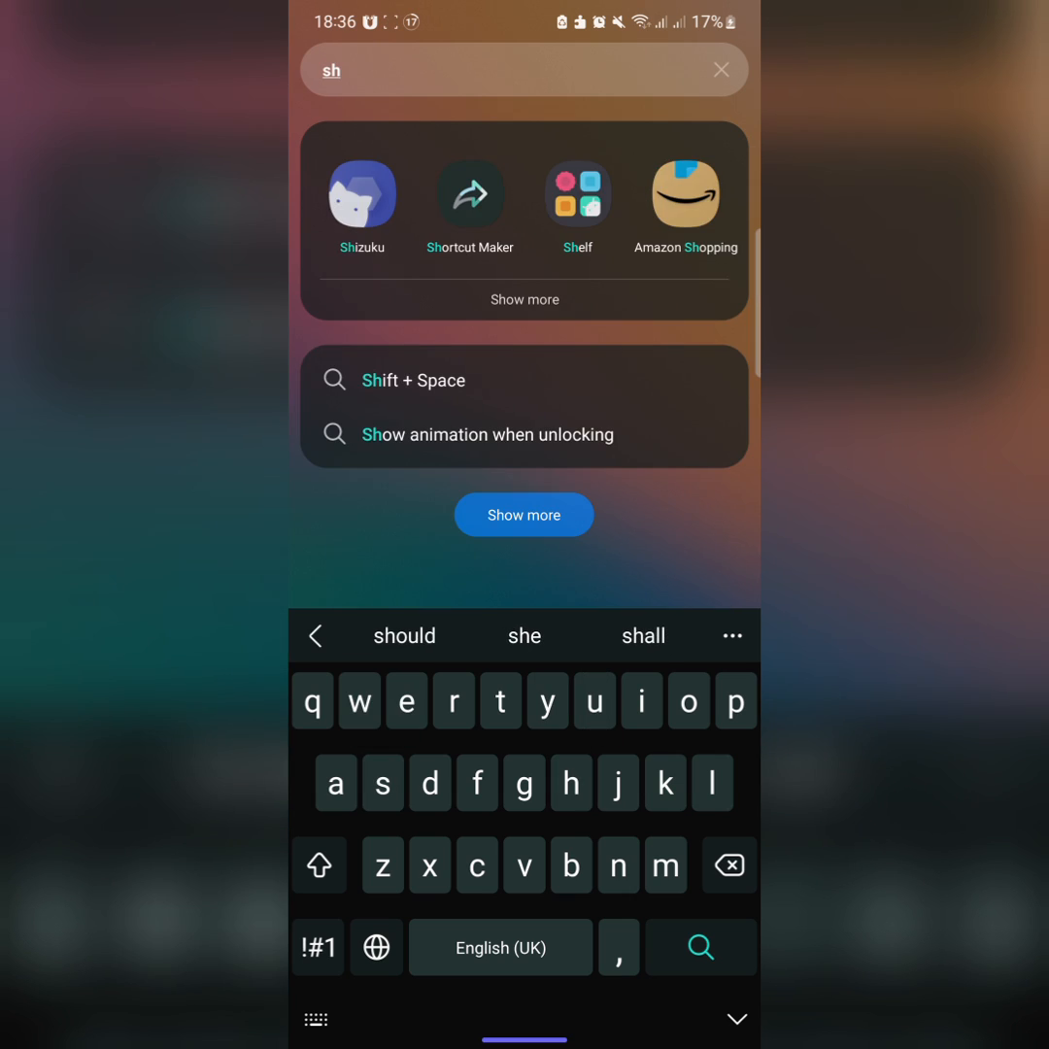
pyautogui.click(361, 191)
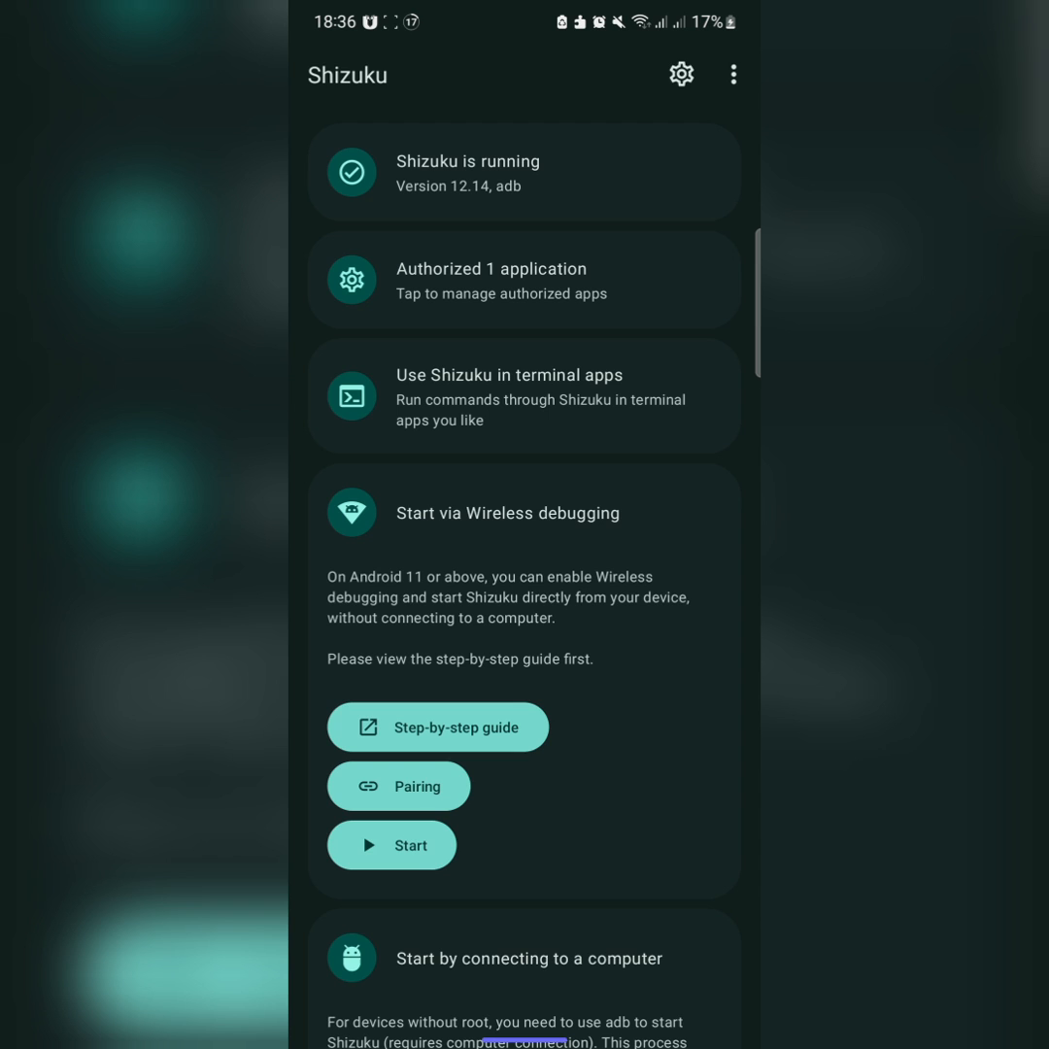
# Step: Authorize LSPatch in Shizuku's authorized applications list
pyautogui.click(522, 279)
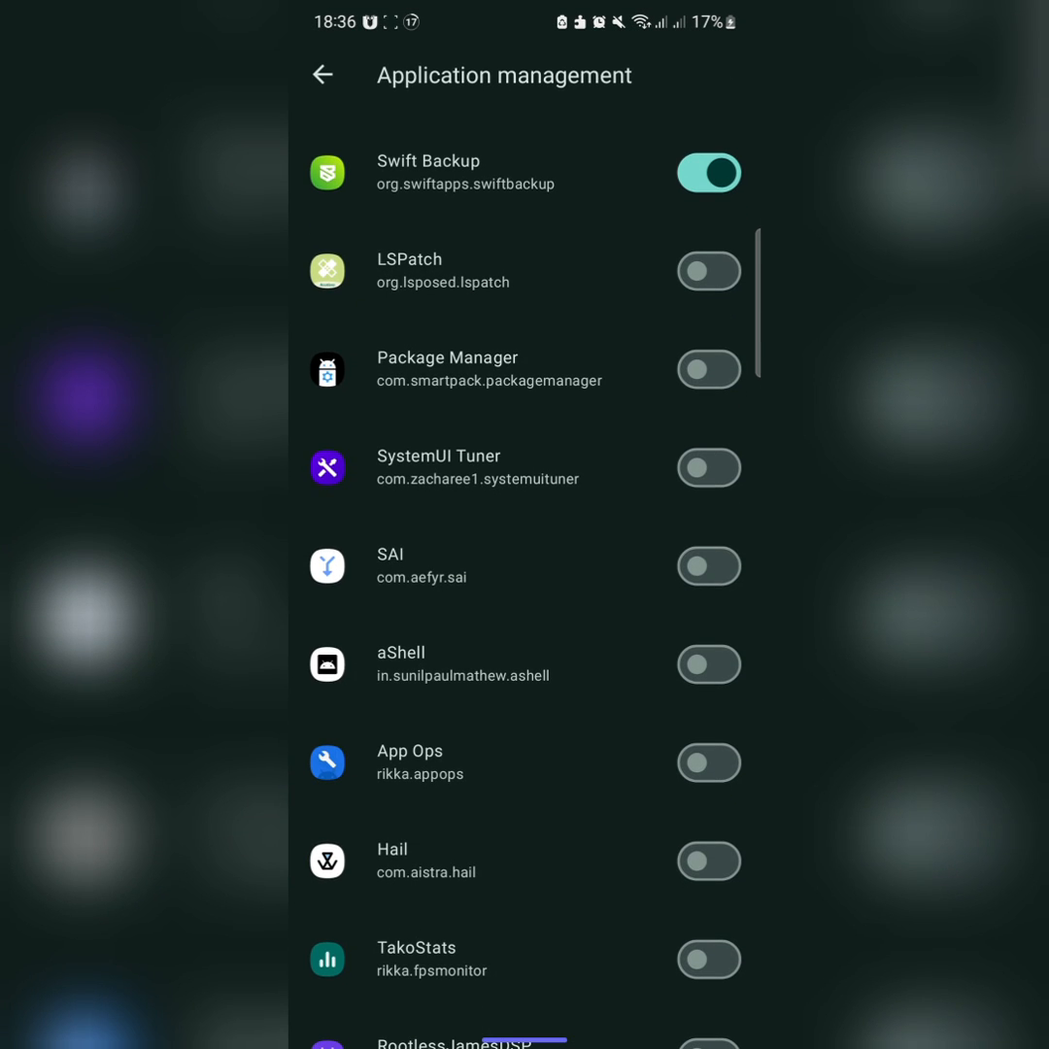
pyautogui.click(710, 271)
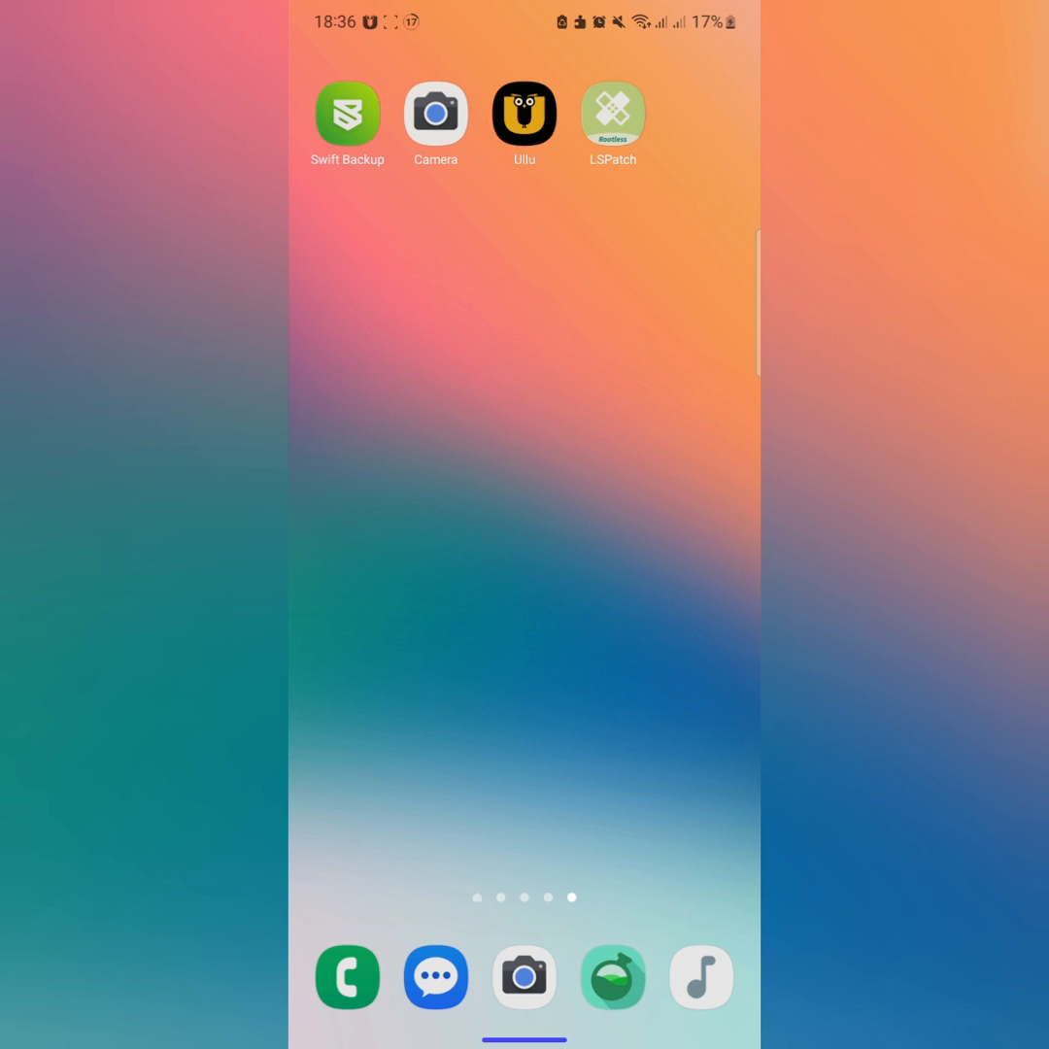
# Step: Launch LSPatch, check 'Shizuku service available', and view the not-yet-implemented Repo page
pyautogui.click(612, 114)
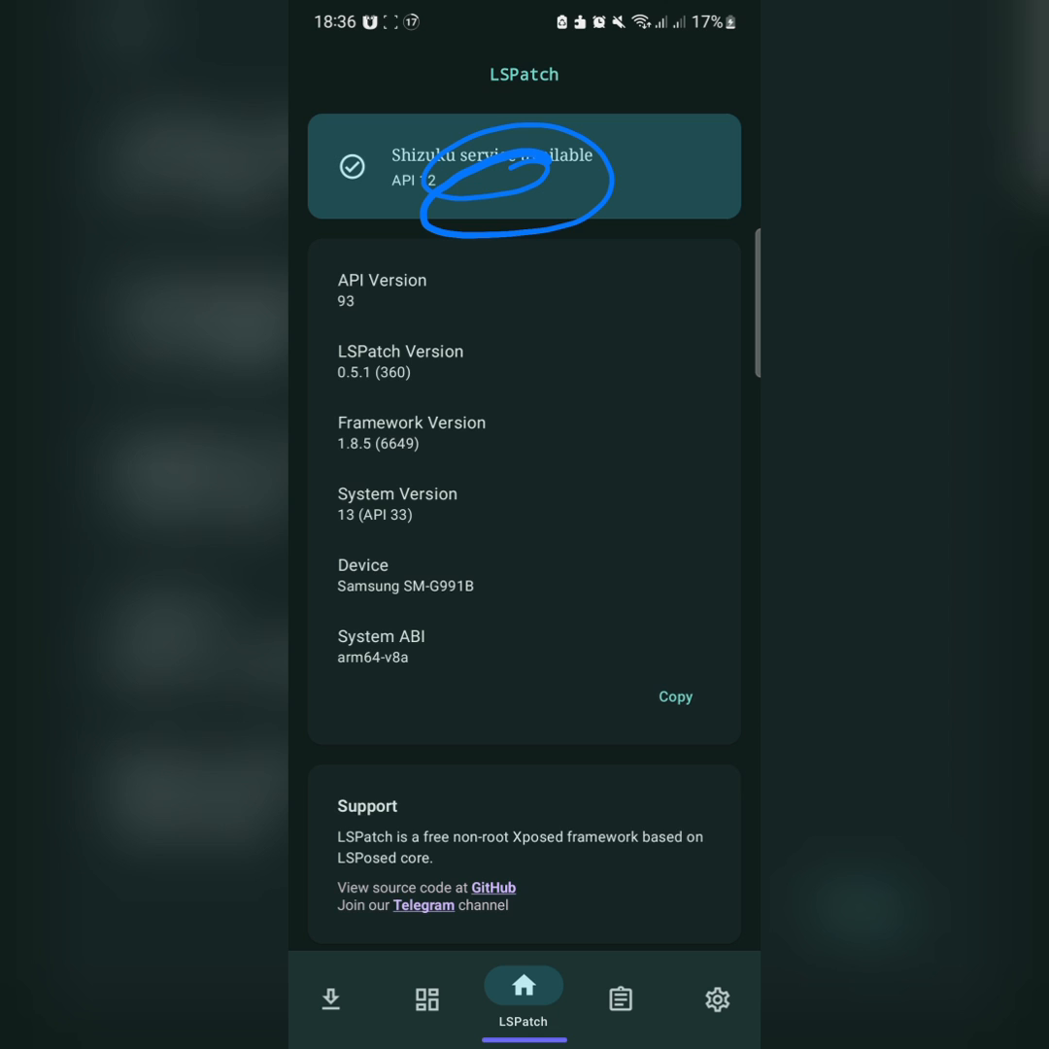
pyautogui.click(330, 999)
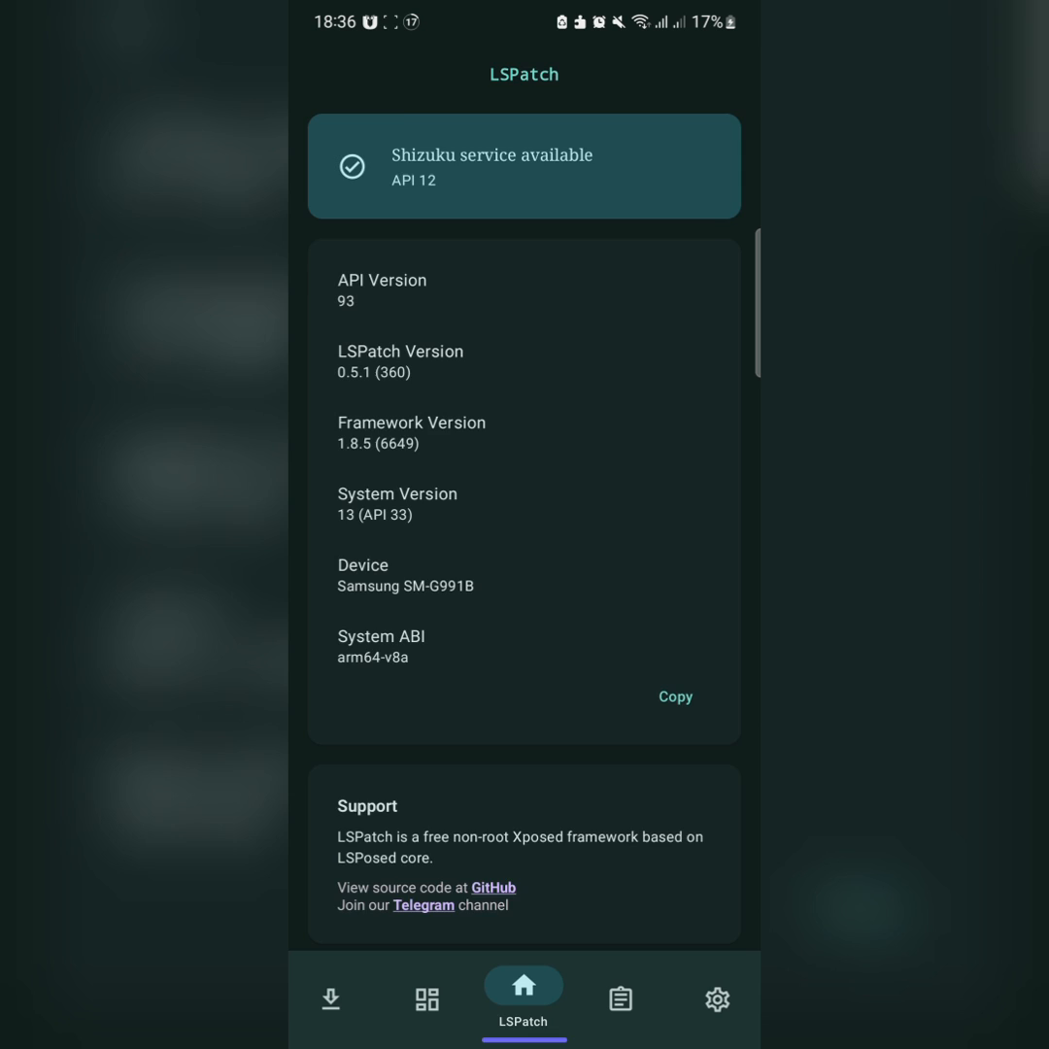
pyautogui.click(330, 985)
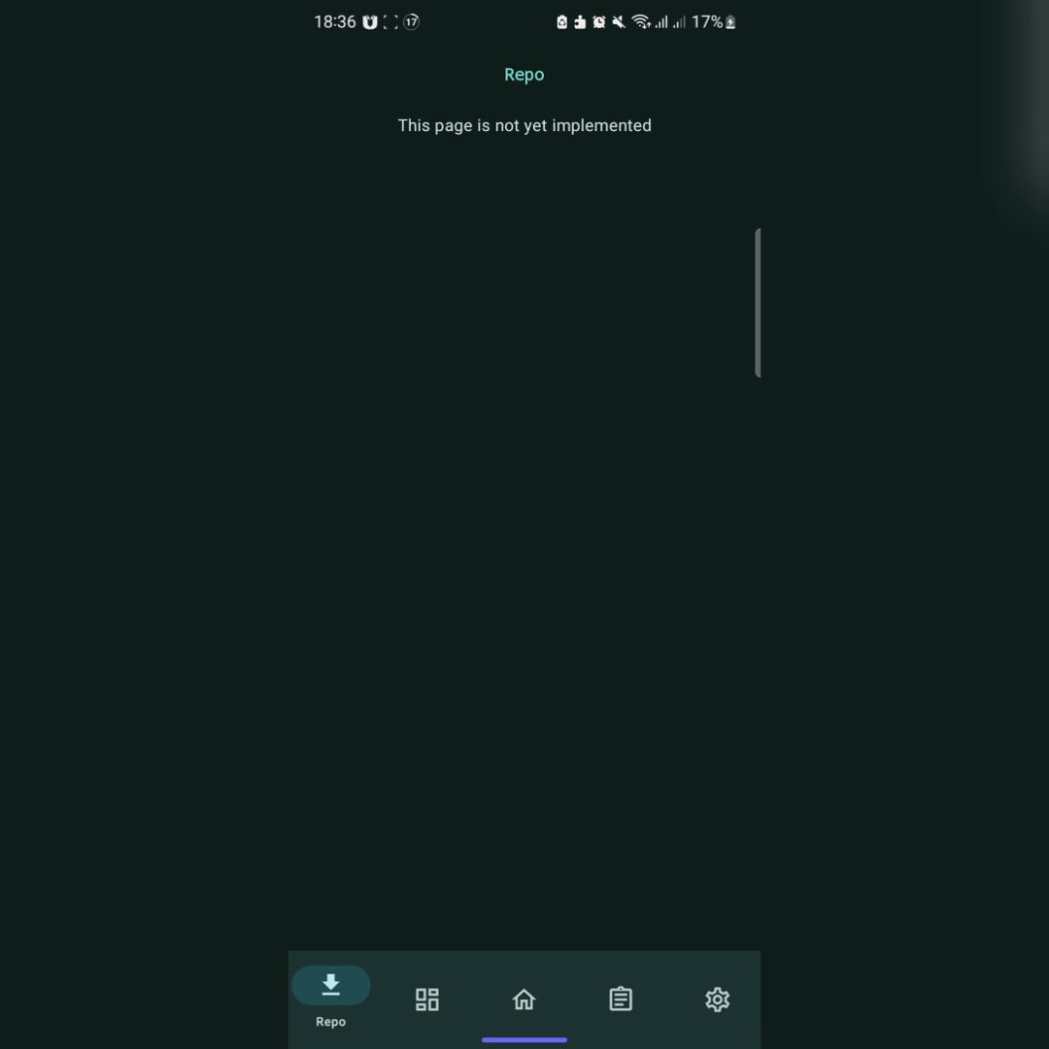
# Step: Open Manage, view the two installed modules, then return to the empty Apps list
pyautogui.click(426, 998)
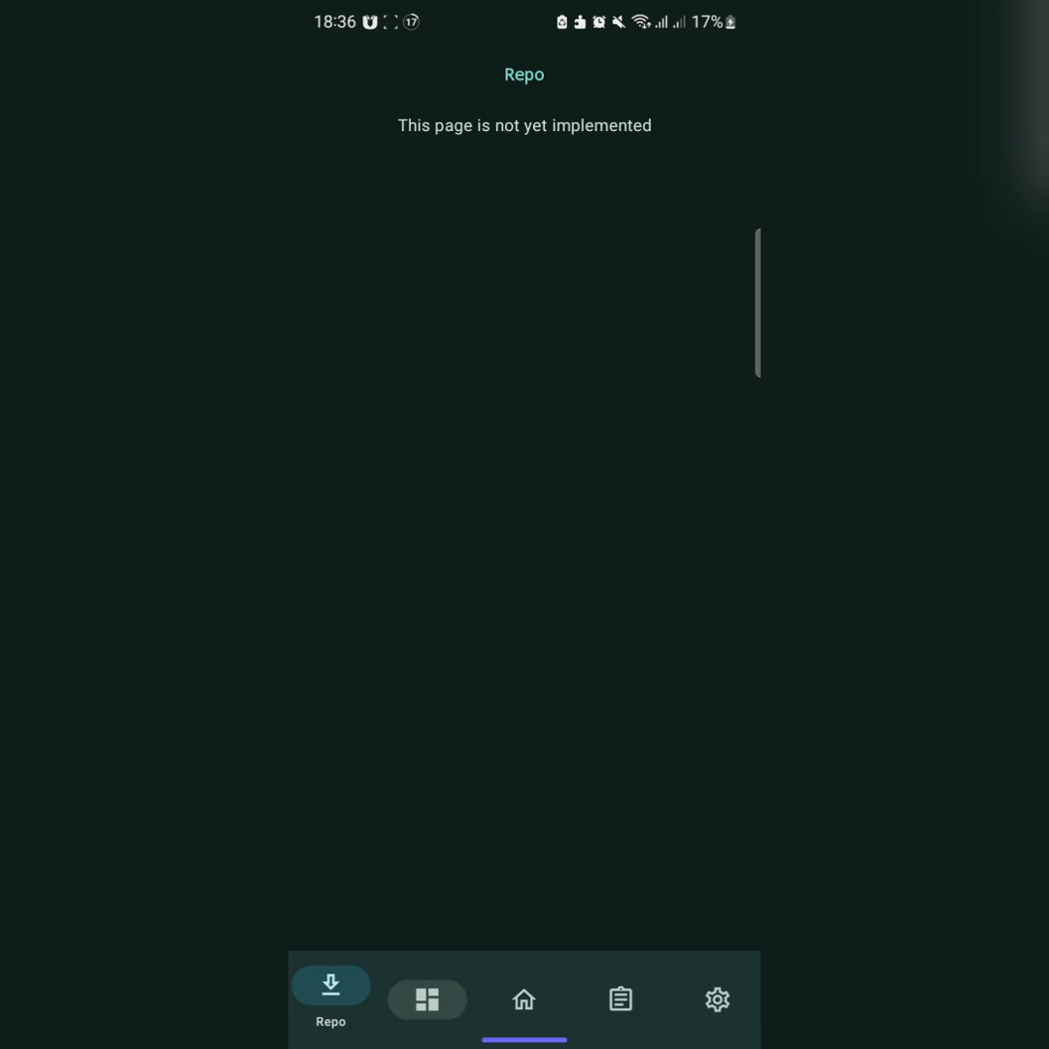
pyautogui.click(426, 985)
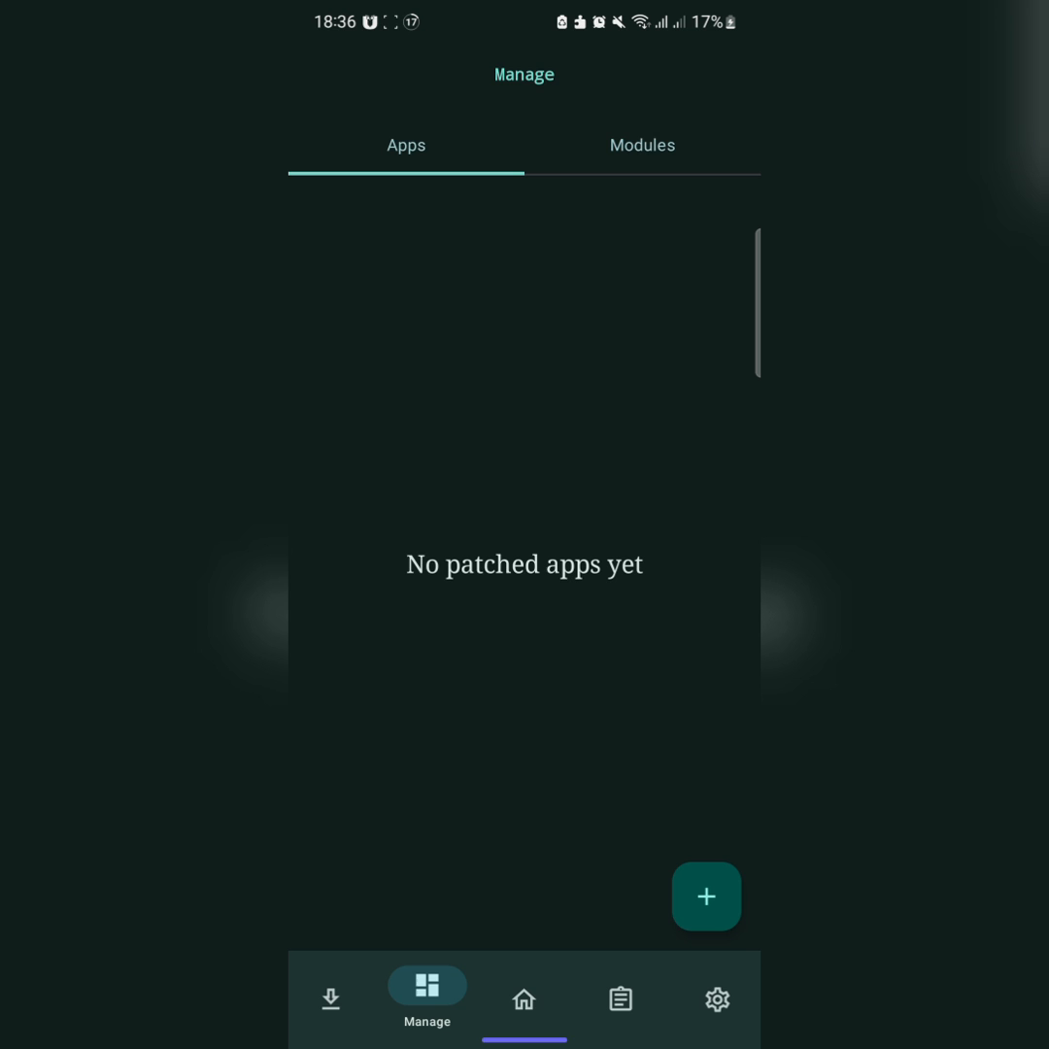
pyautogui.click(642, 145)
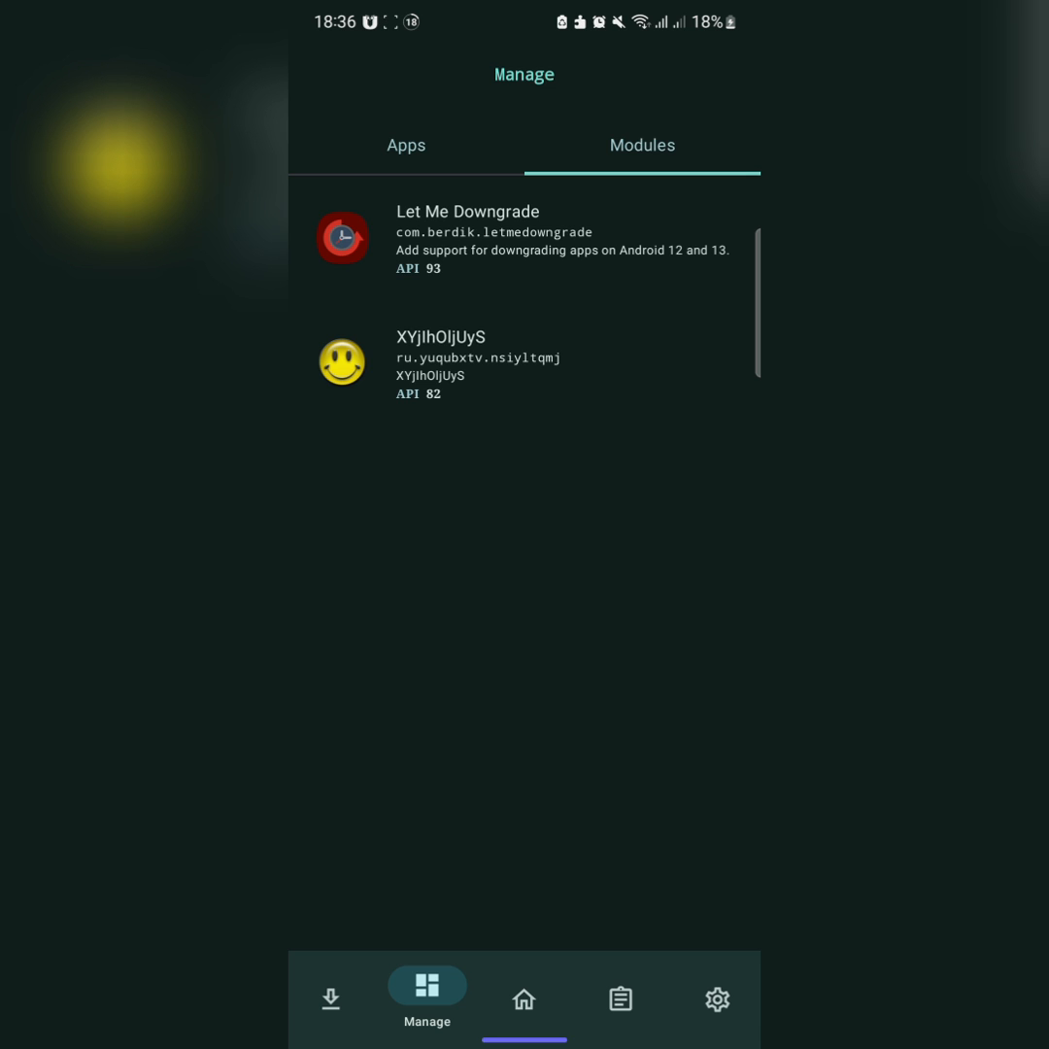
pyautogui.click(406, 144)
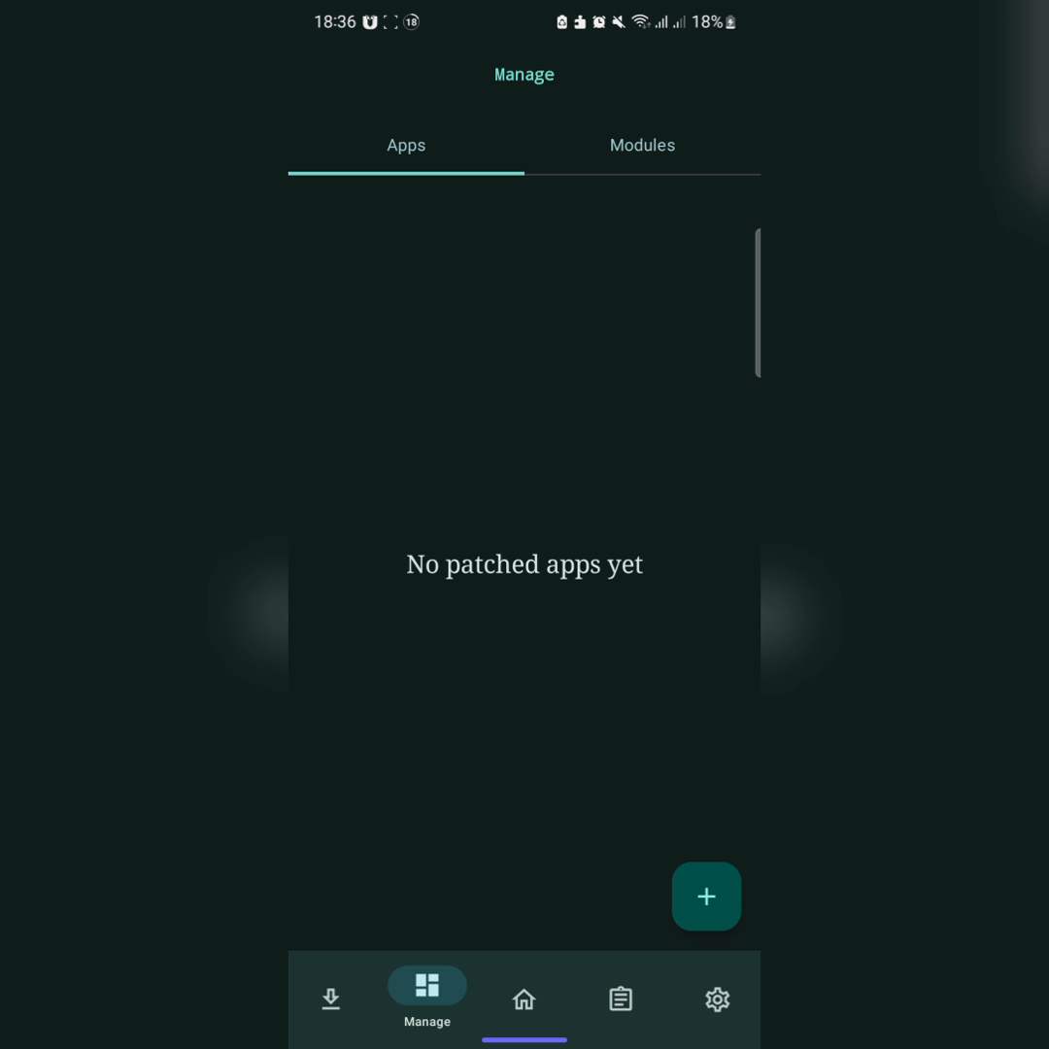